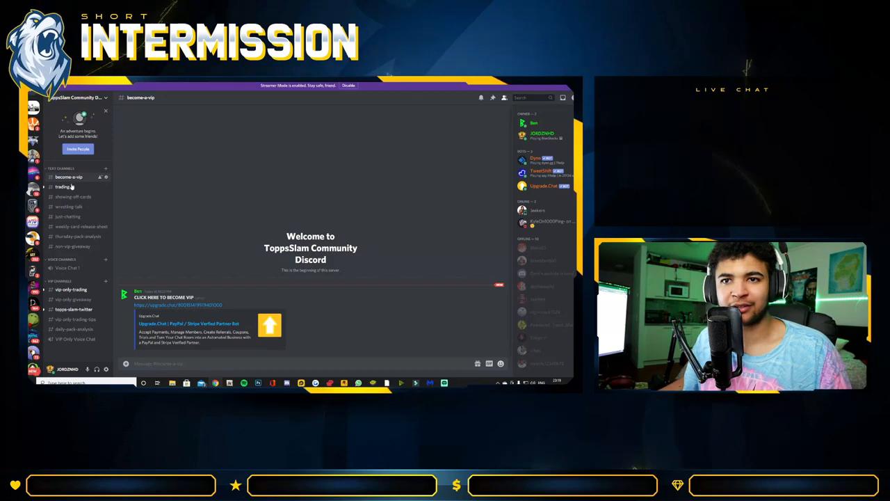
Open the #trading channel to view members' trade requests.
click(64, 186)
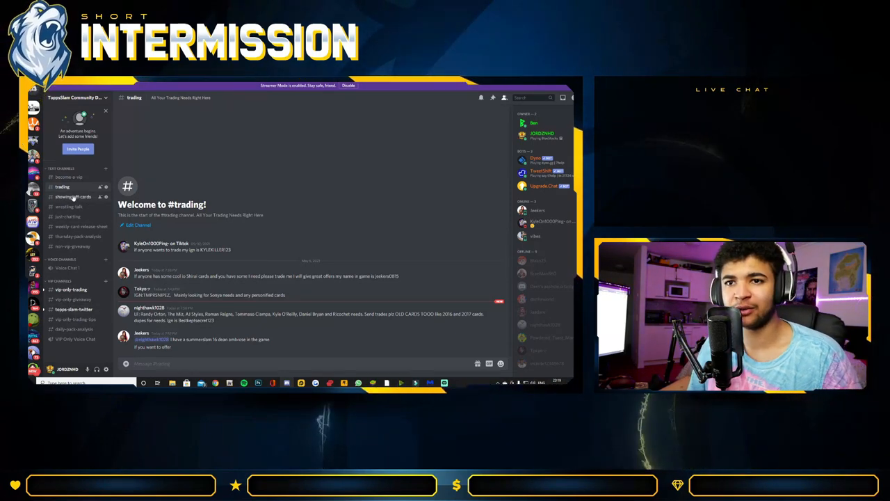
View #showing-off-cards, then move on to the empty #wrestling-talk channel.
click(73, 196)
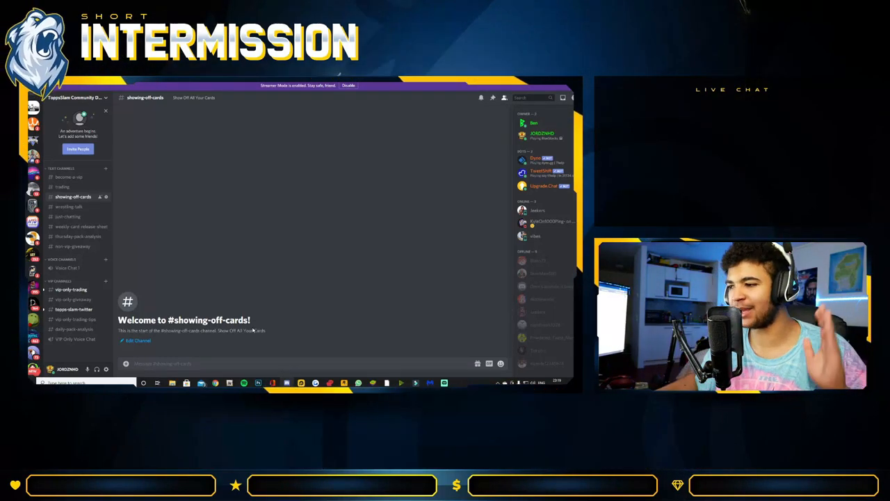
click(68, 207)
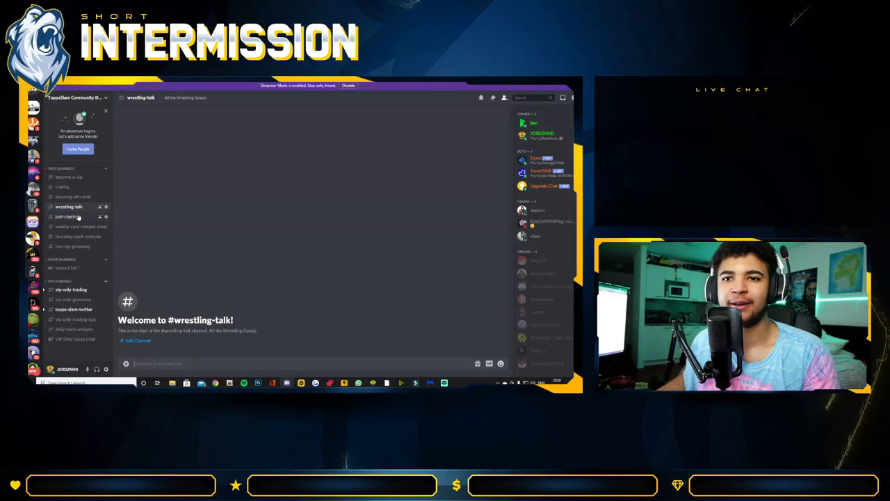
Glance at #just-chatting, then open #weekly-card-release-sheet with the regional release schedules.
click(66, 216)
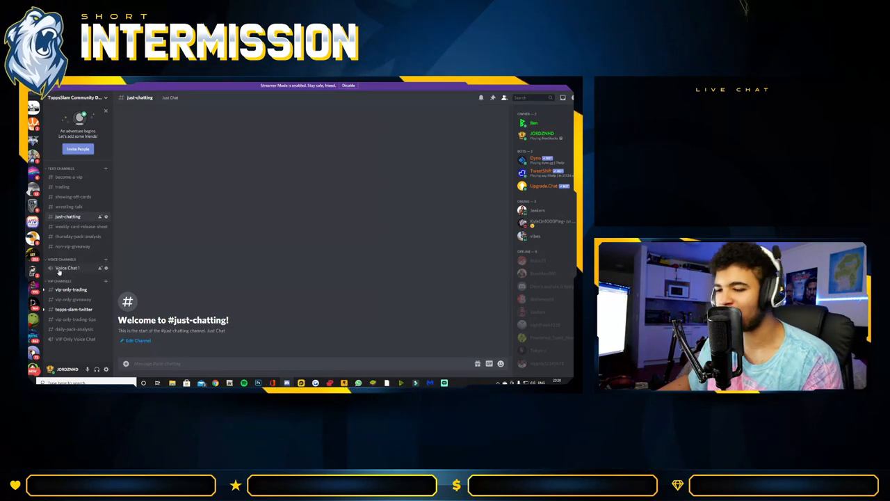
click(73, 226)
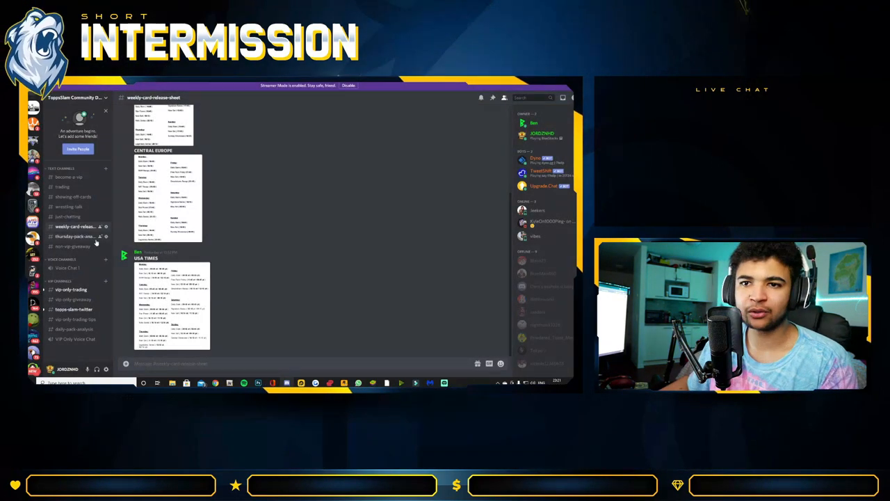
View #thursday-pack-analysis, then open the empty #non-vip-giveaway channel.
click(75, 235)
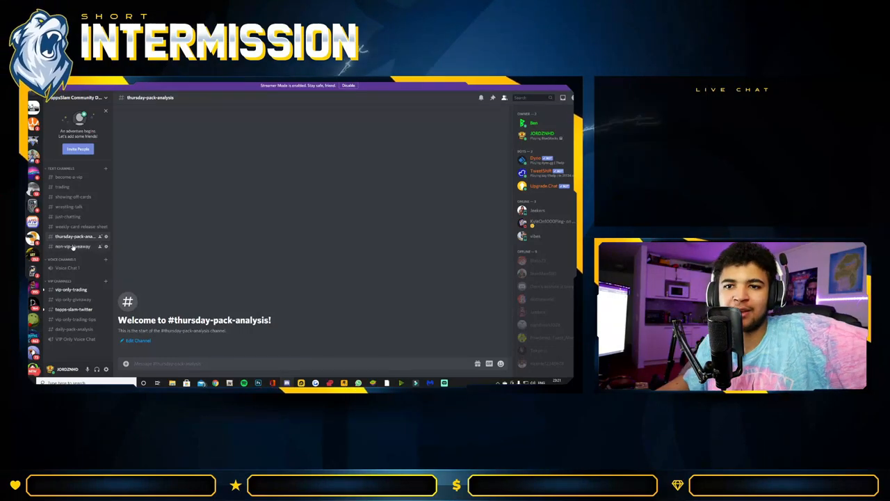
click(72, 247)
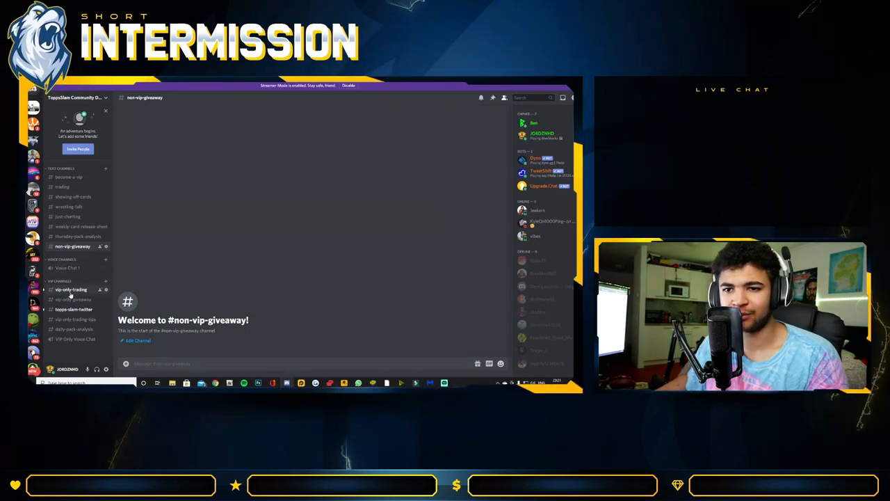
View the VIP #vip-only-trading channel, then open #vip-only-giveaway.
click(70, 289)
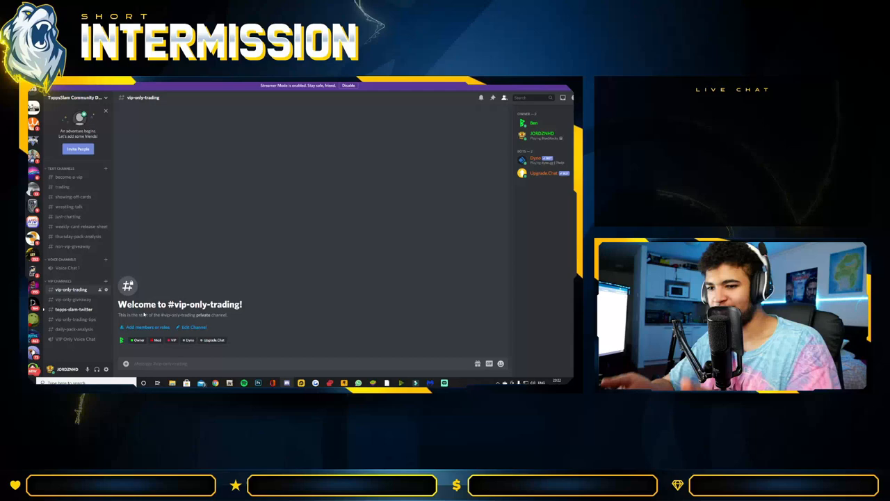
click(73, 299)
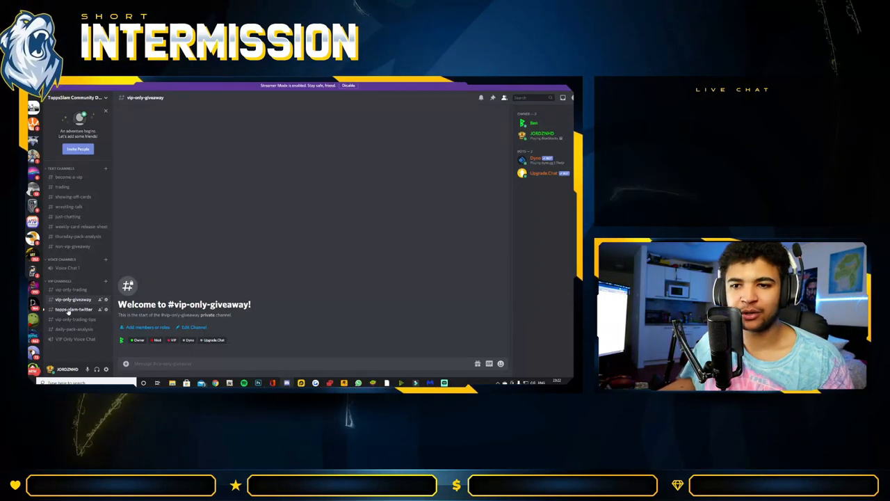
Step through #topps-slam-twitter and #vip-only-trading-tips, ending on #daily-pack-analysis.
click(73, 309)
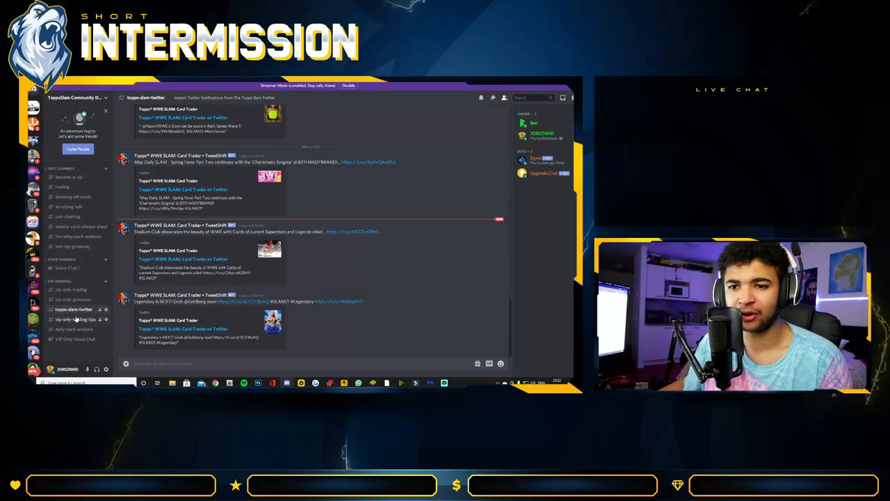
click(75, 319)
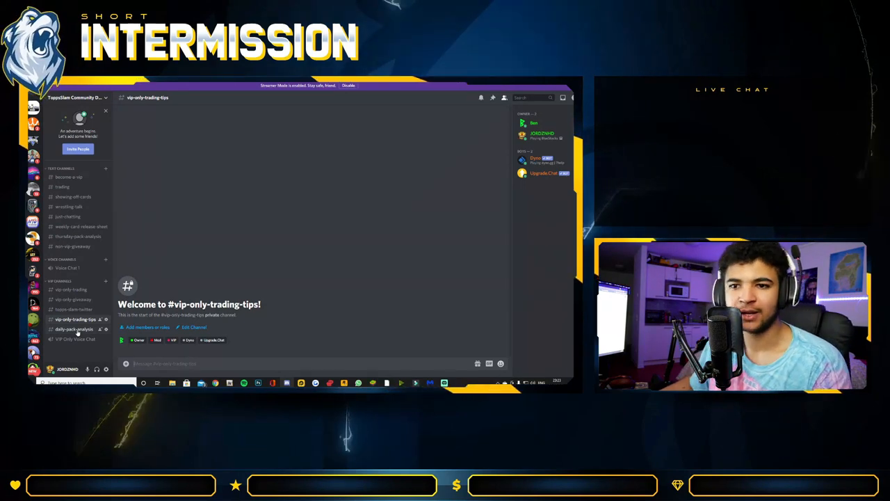
click(74, 328)
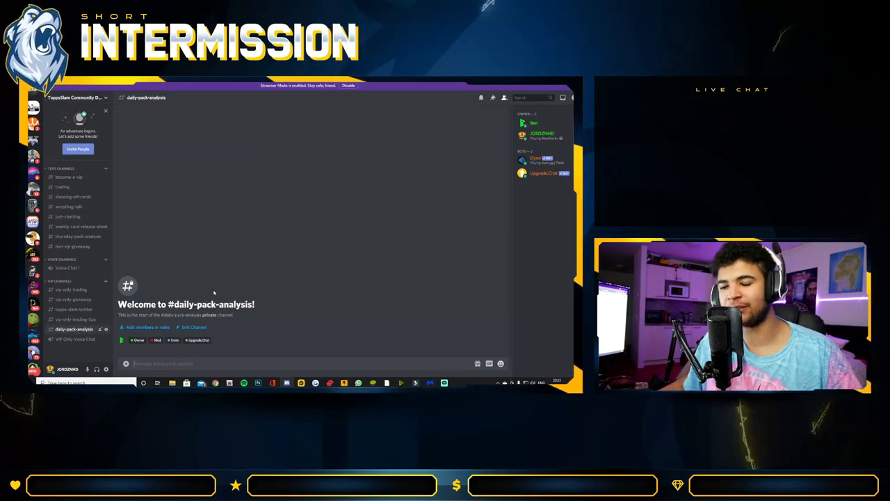